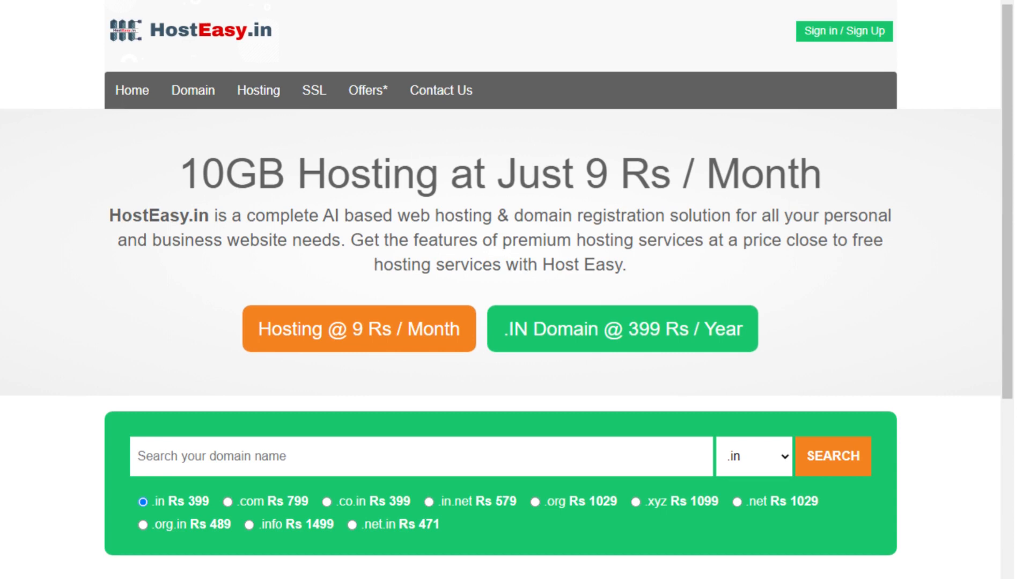
# - View the Linux shared hosting plans at Rs 9, 49 and 99 per month
pyautogui.click(359, 329)
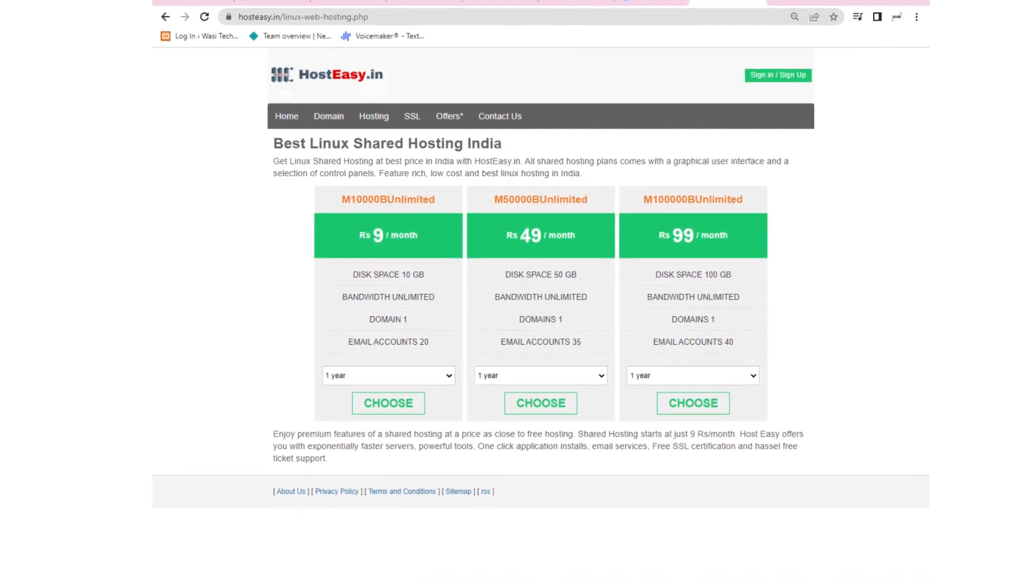
# - Reach the customer login page with the account e-mail and password filled in
pyautogui.click(449, 116)
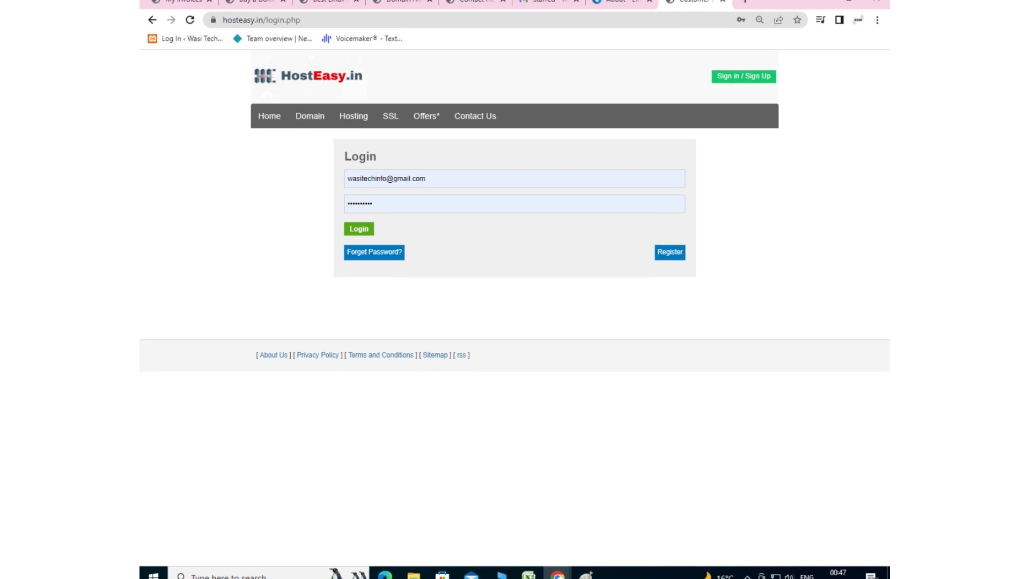
# - Sign in to My Invoices and reach the control panel login for einestech.in
pyautogui.click(359, 228)
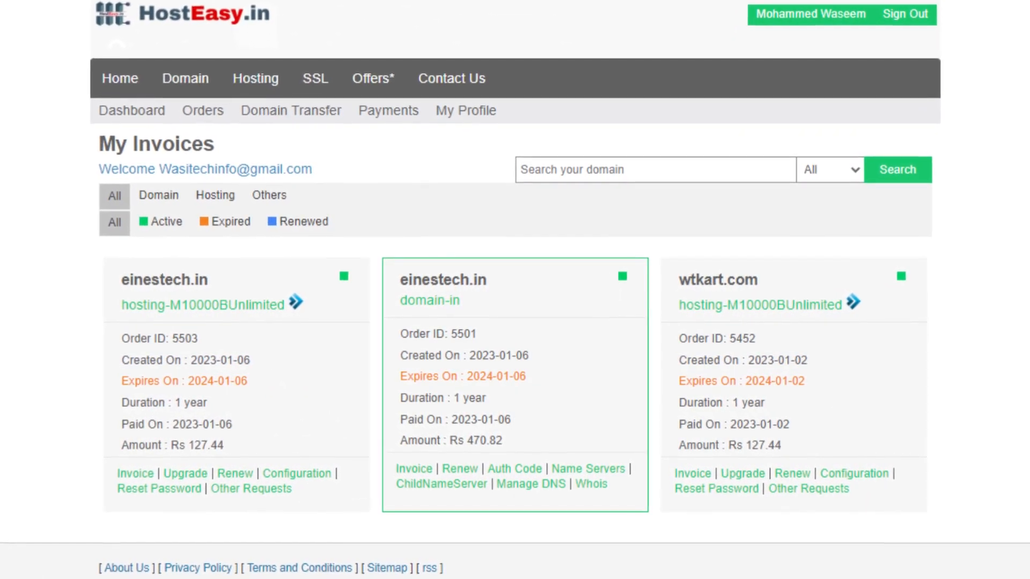
pyautogui.click(297, 473)
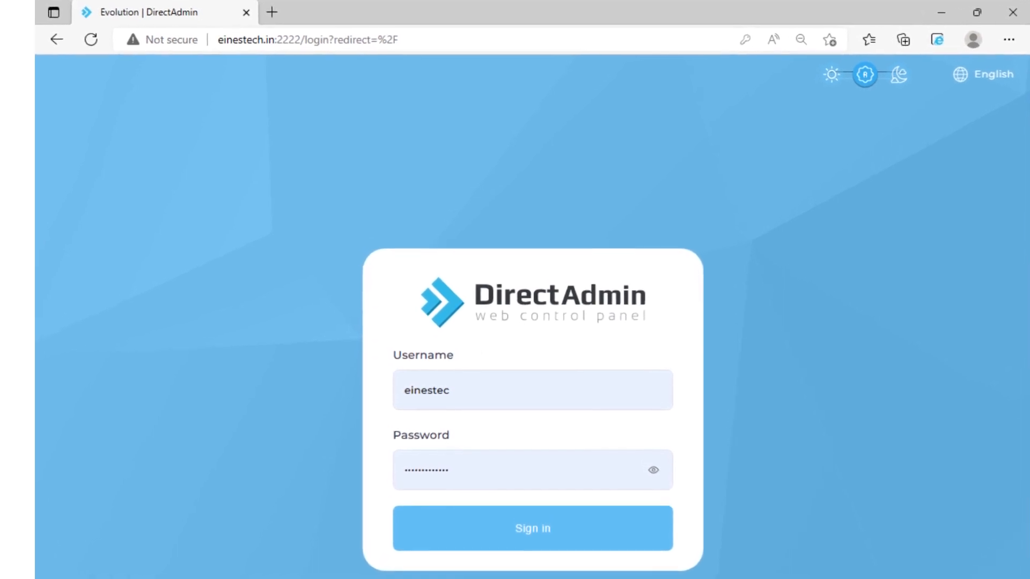
# - Sign in to DirectAdmin and browse the wtkart.com WT_Kart storefront's CCTV products as admin
pyautogui.click(533, 528)
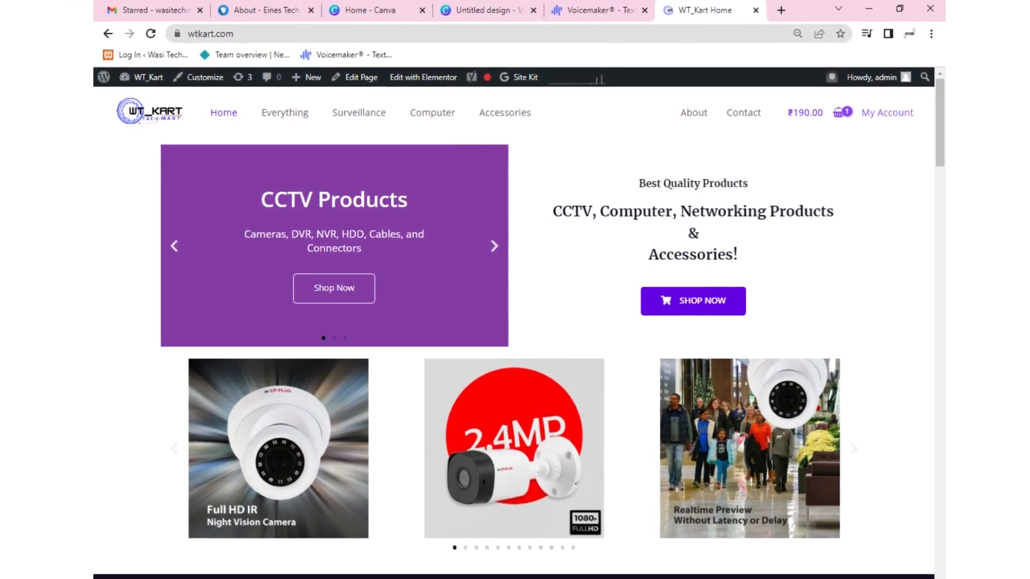
pyautogui.scroll(-3)
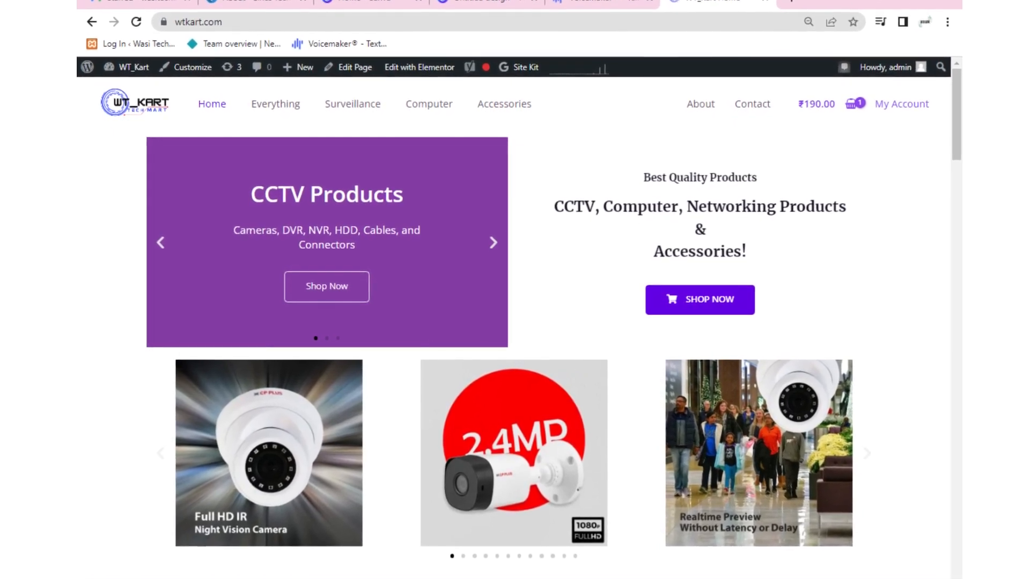